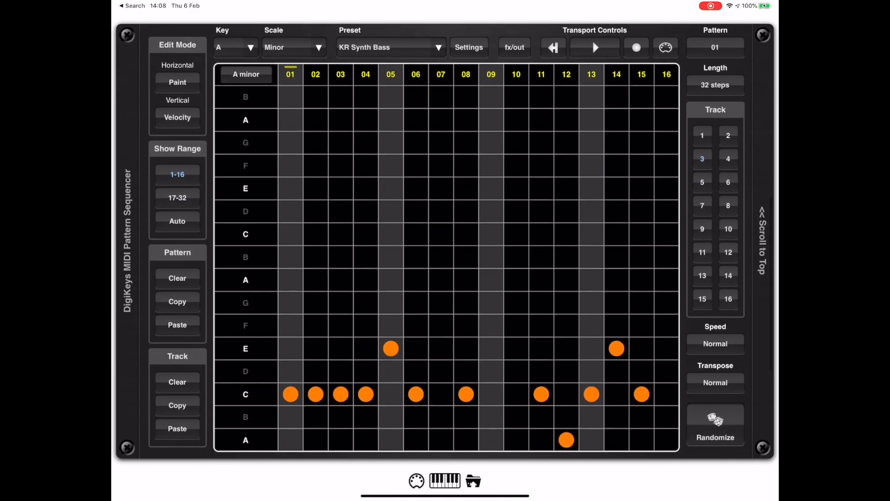
# - Check the drum and synth-bass tracks across steps 1-32, ending on track 4's KR Reso Bass
pyautogui.click(595, 47)
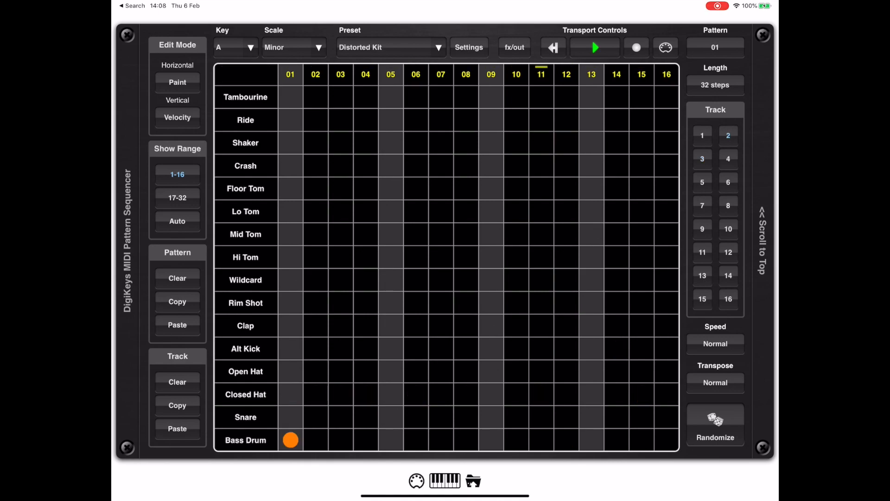
pyautogui.click(177, 197)
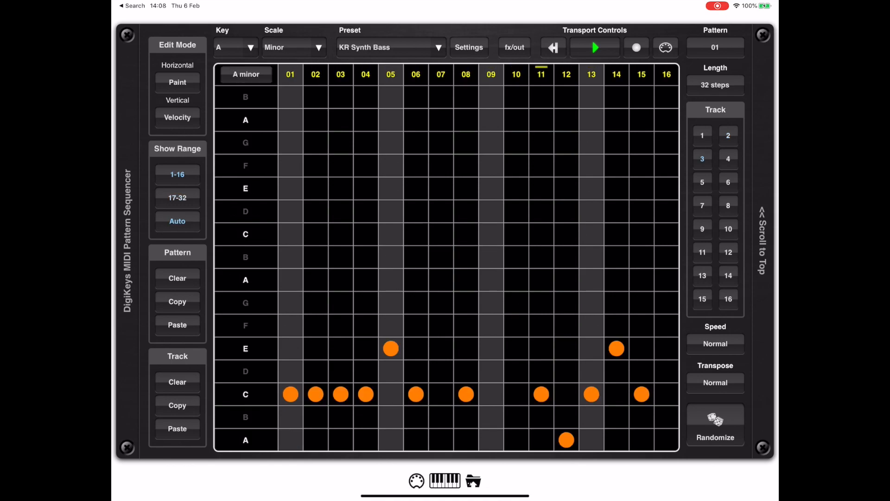
pyautogui.click(177, 197)
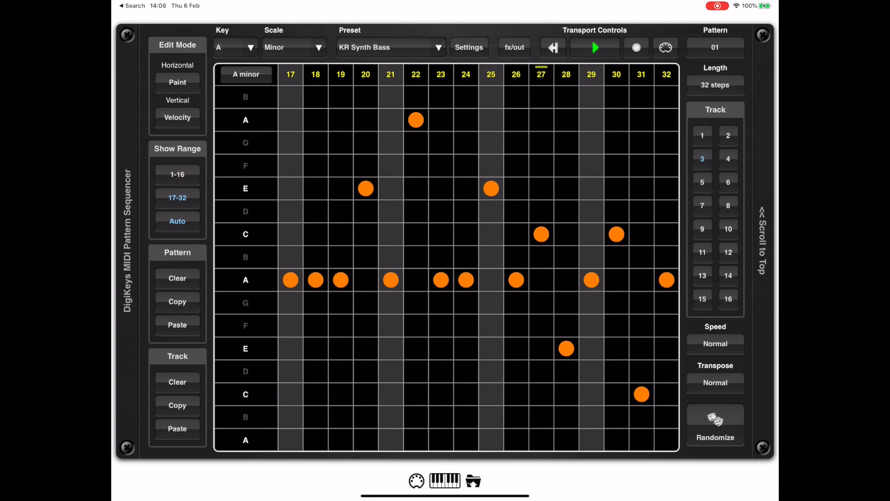
pyautogui.click(177, 174)
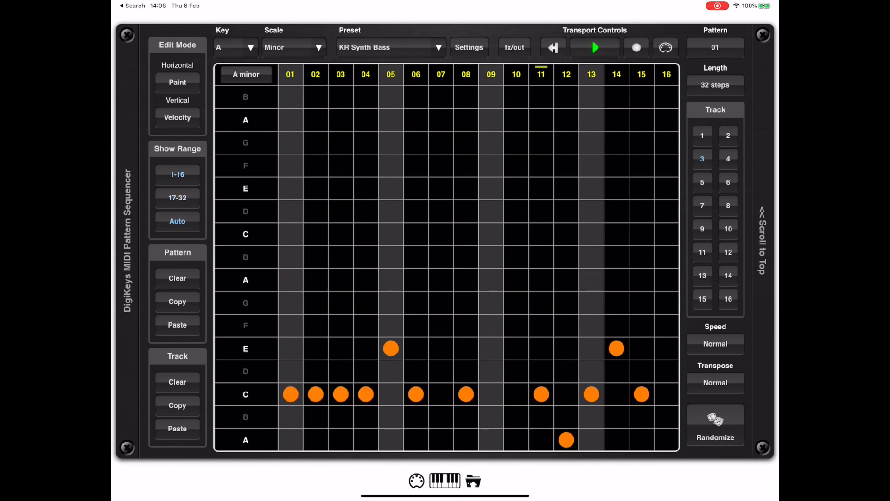
pyautogui.click(177, 197)
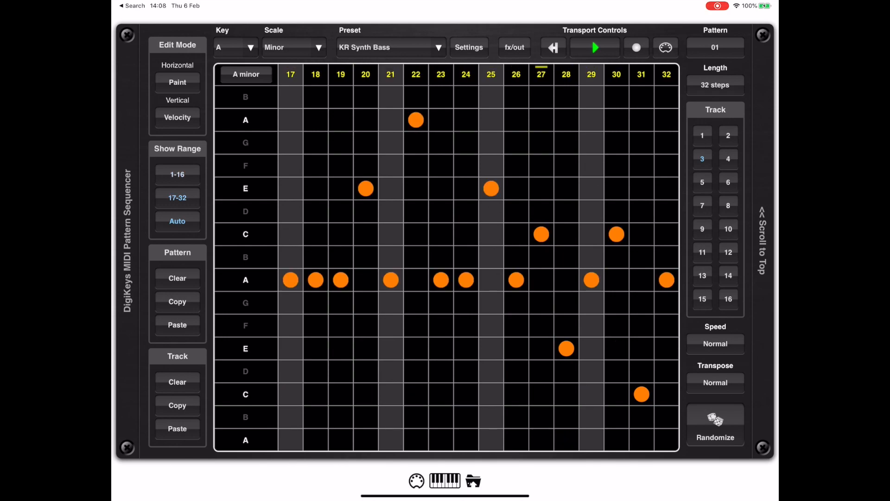
pyautogui.click(177, 175)
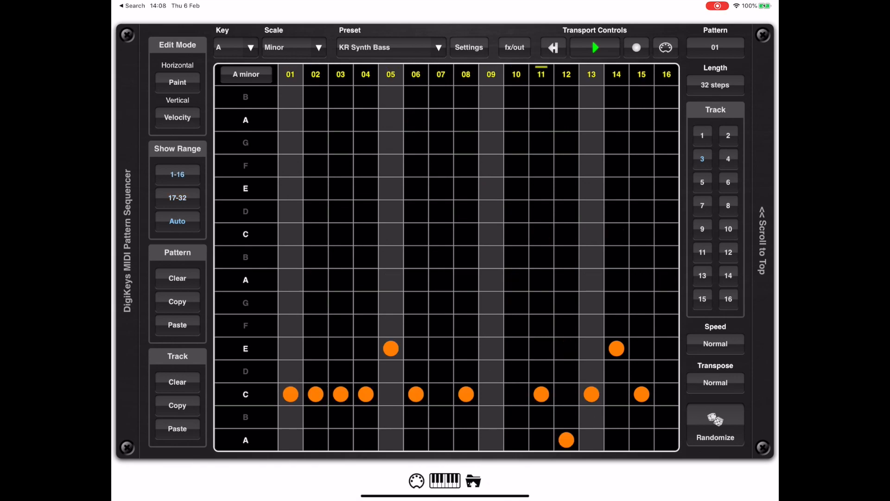
pyautogui.click(177, 198)
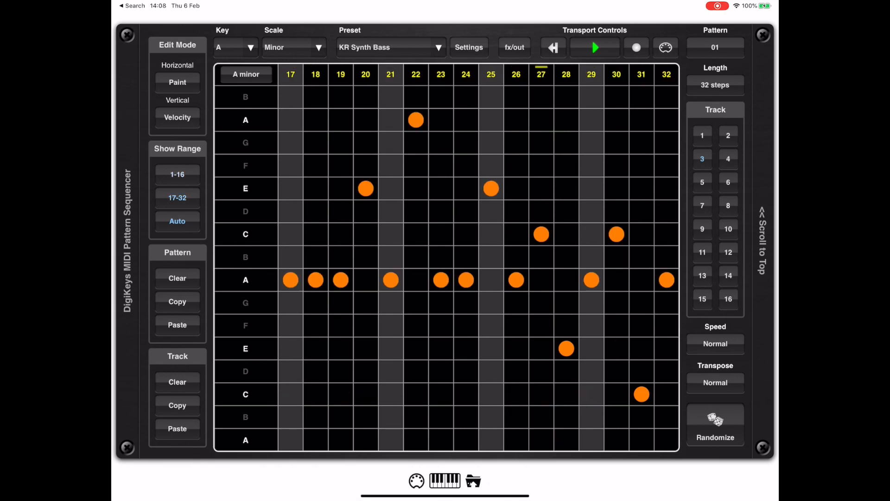
pyautogui.click(728, 158)
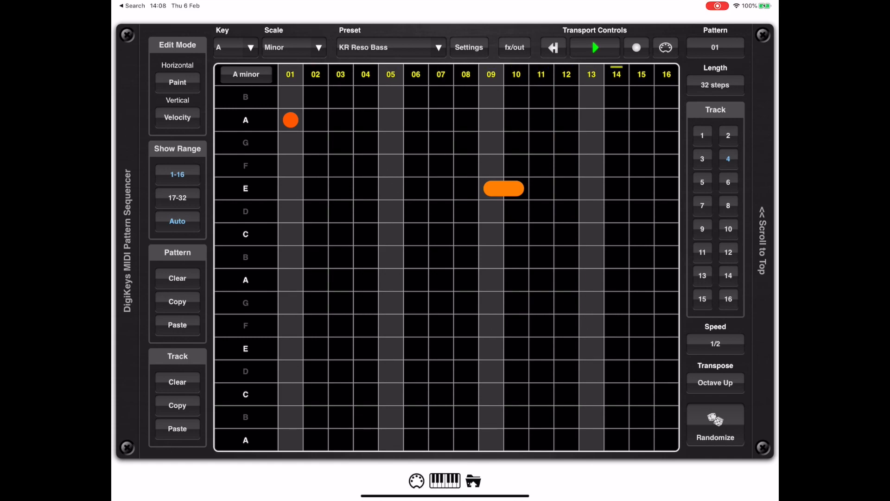
# - Scroll below the sequencer grid and show the Song Chain panel
pyautogui.click(178, 197)
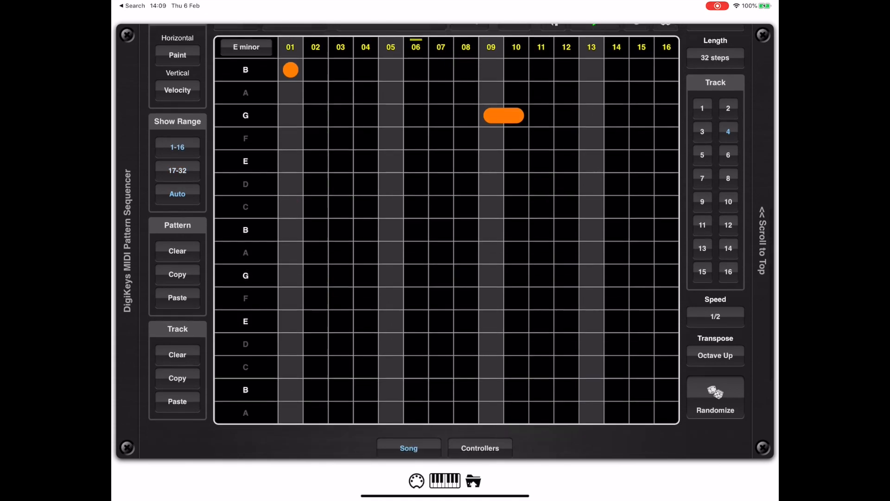
pyautogui.click(408, 448)
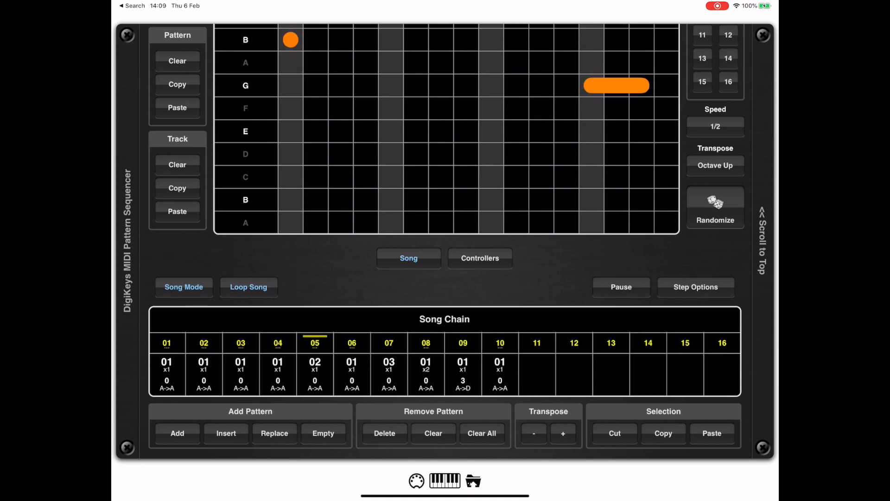
pyautogui.click(315, 342)
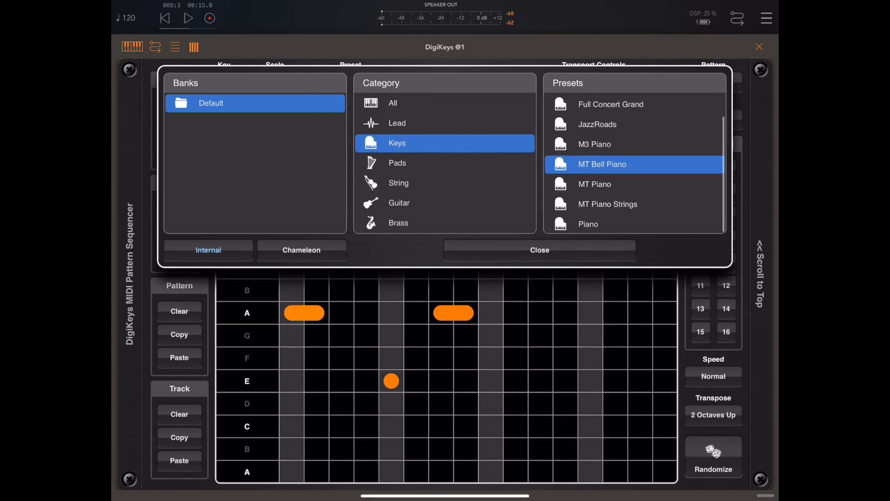
# - Browse the Pads presets and Chameleon sample banks, then bring up the app switcher
pyautogui.click(397, 163)
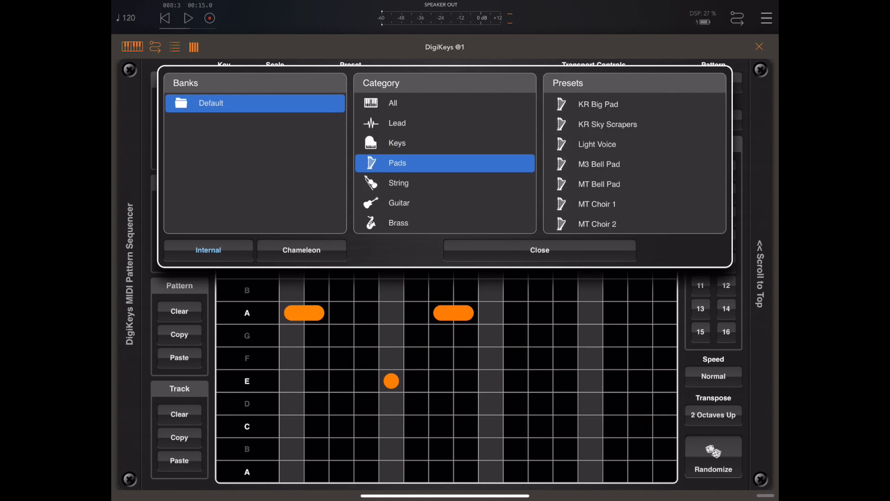
pyautogui.scroll(-3)
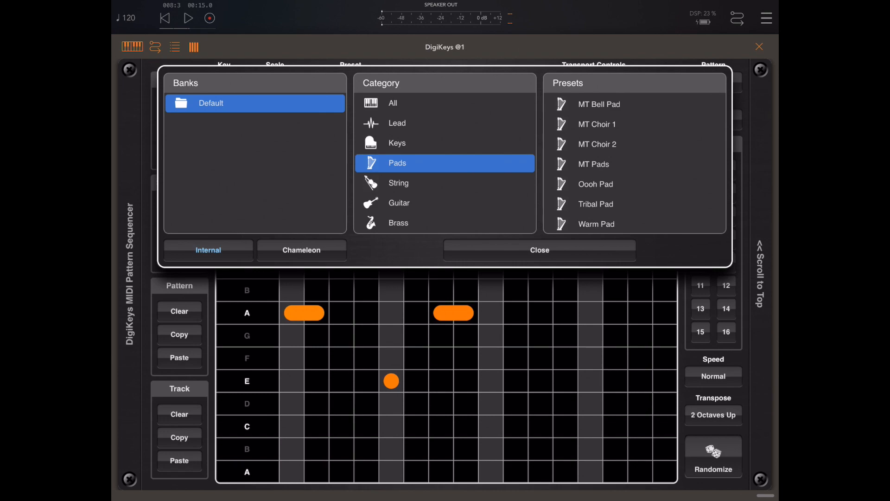
pyautogui.click(301, 250)
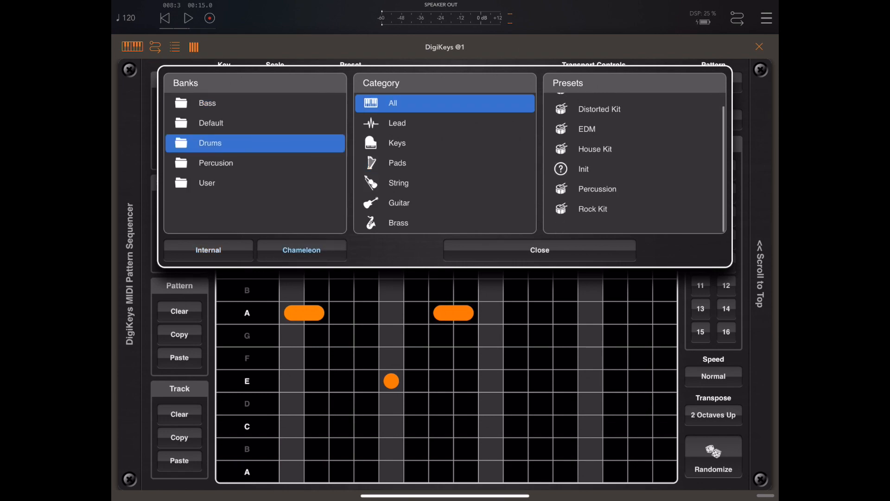
pyautogui.click(538, 250)
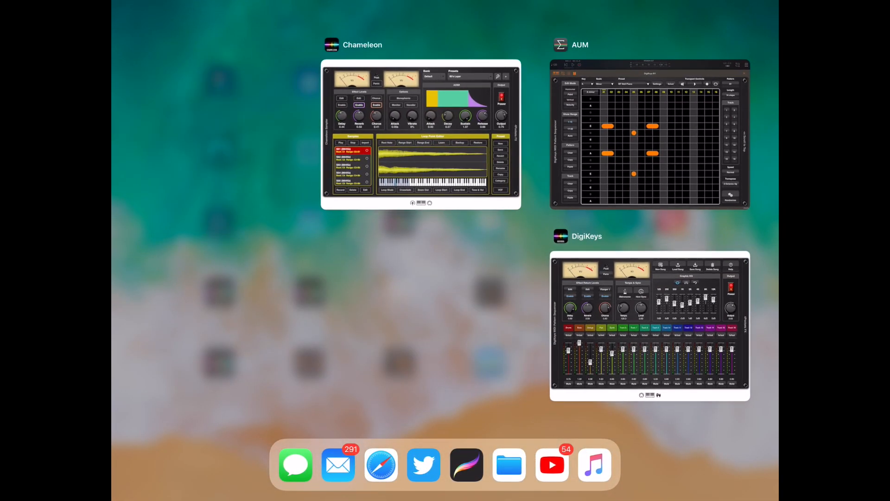
# - Switch to Chameleon Sampler, load a kit from the Drums bank and view its drum pads
pyautogui.click(420, 133)
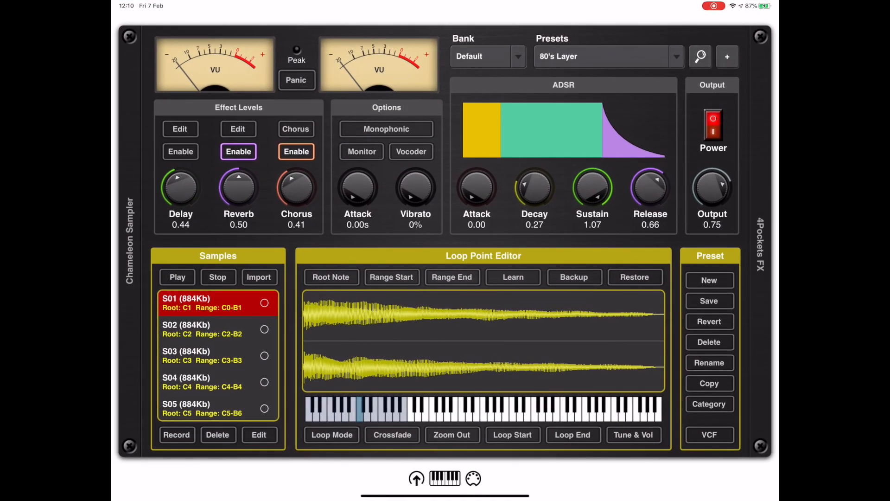
pyautogui.click(487, 56)
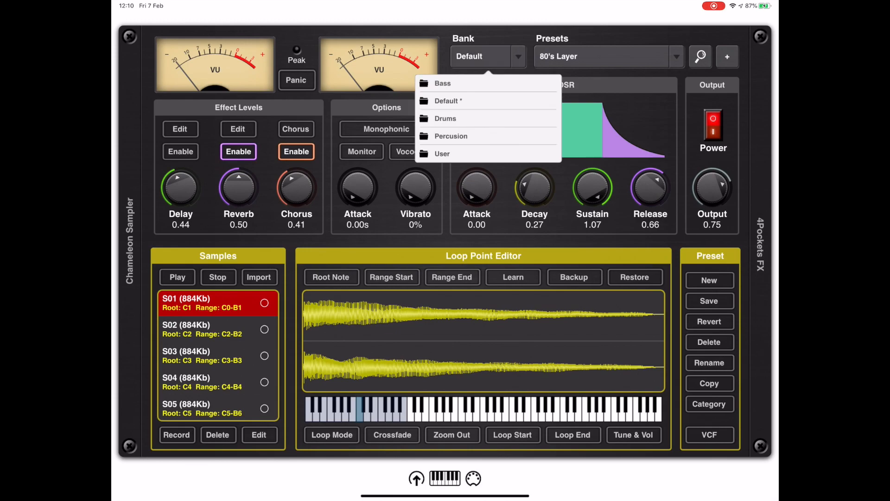
pyautogui.click(446, 119)
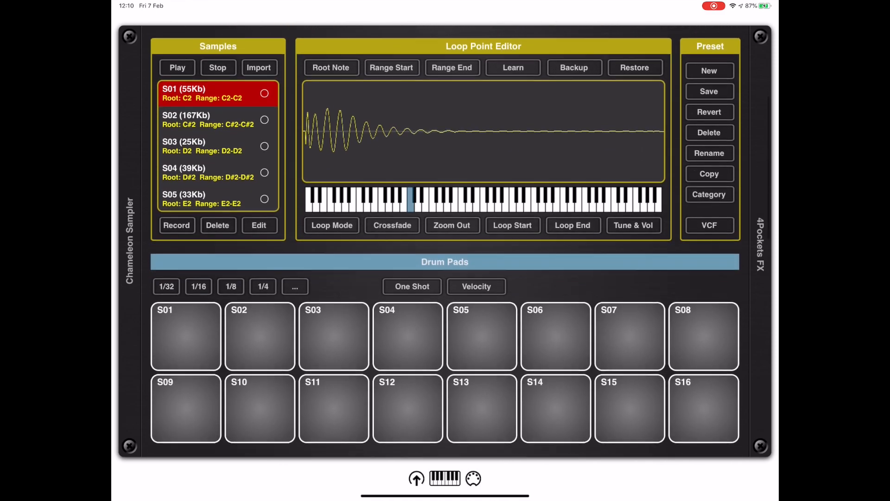
pyautogui.click(260, 330)
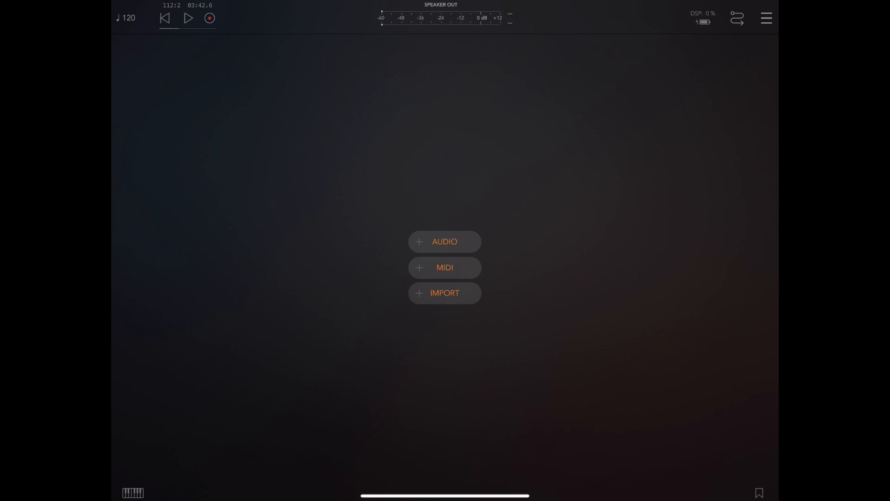
# - Add an AUM audio channel, load DigiKeys from the Audio Unit instruments, and open its window
pyautogui.click(444, 241)
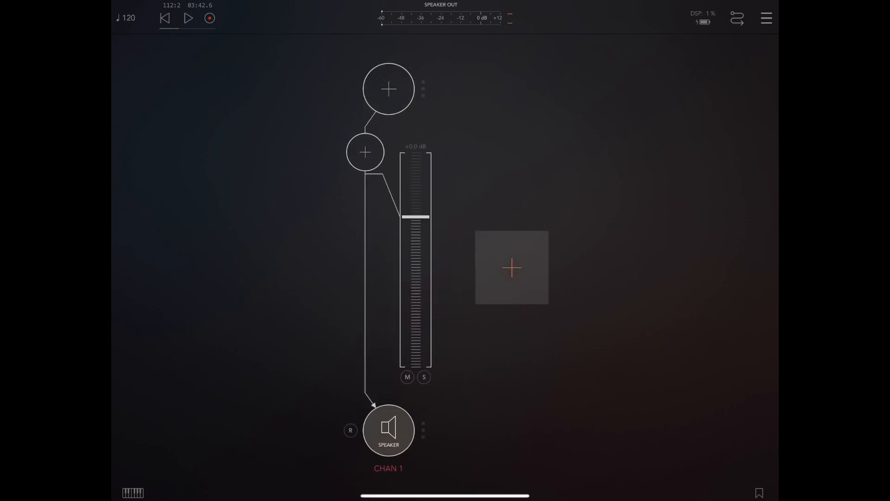
pyautogui.click(389, 89)
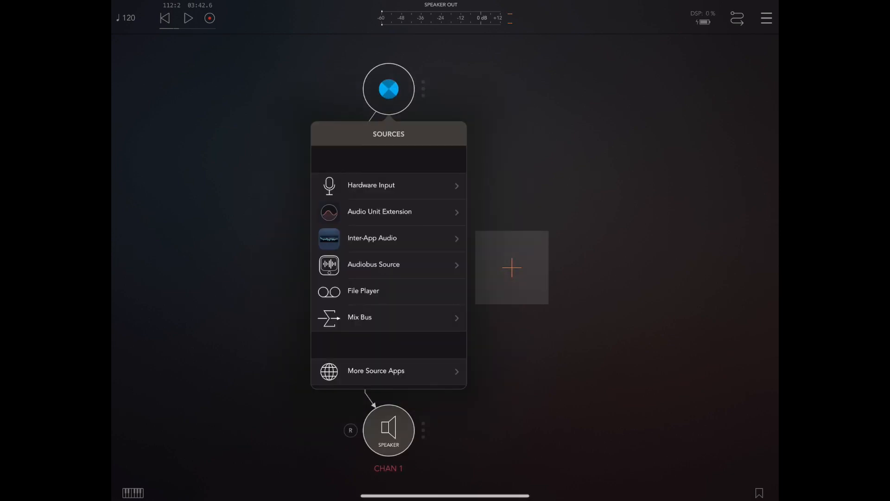
pyautogui.click(380, 212)
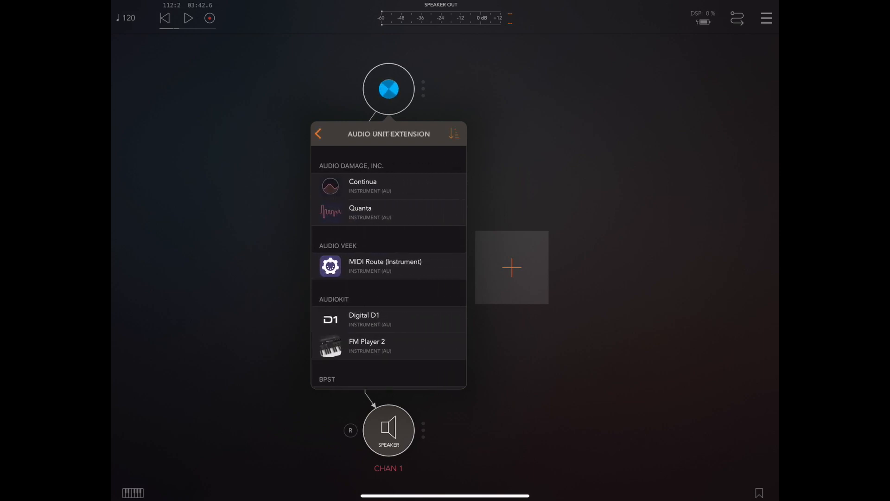
pyautogui.scroll(-3)
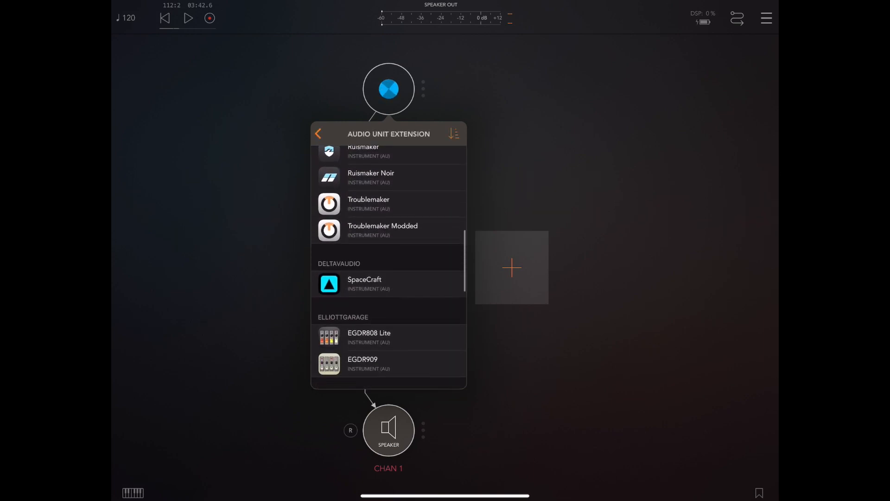
pyautogui.click(318, 134)
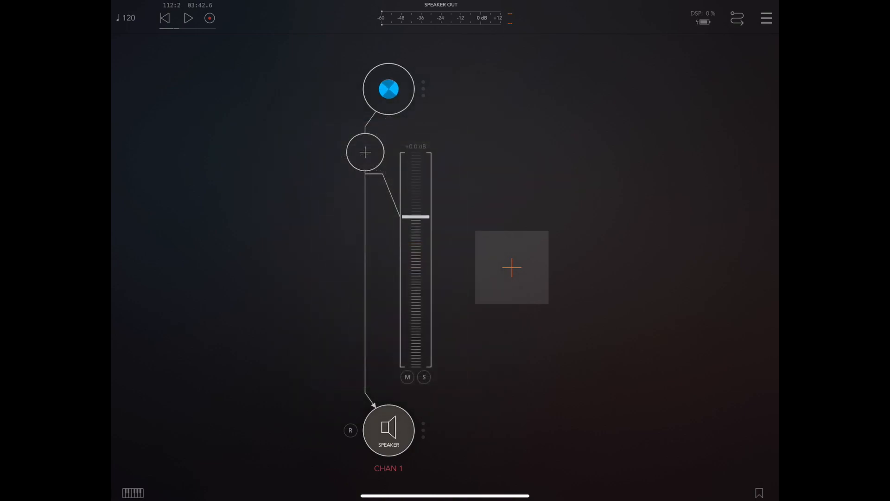
pyautogui.click(388, 88)
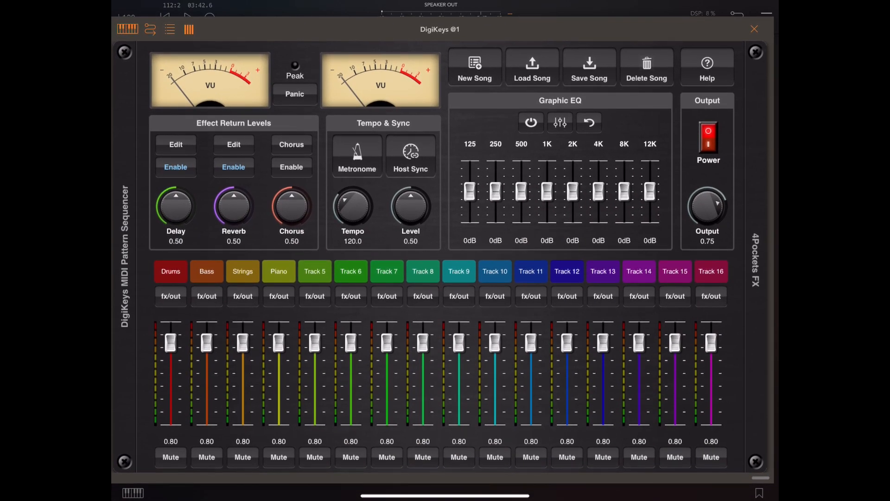
# - Play the Classic Electronic Kit drum pattern, solo track 2's PlainBass line, then stop playback
pyautogui.click(532, 66)
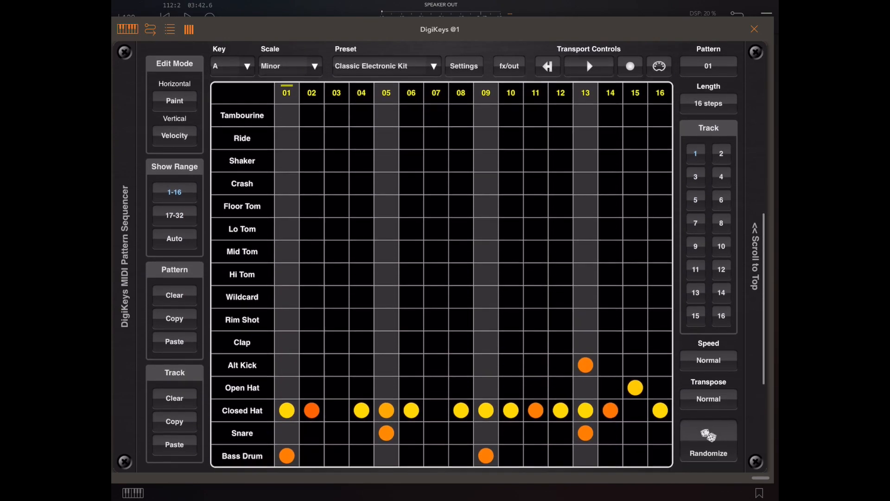
pyautogui.click(589, 66)
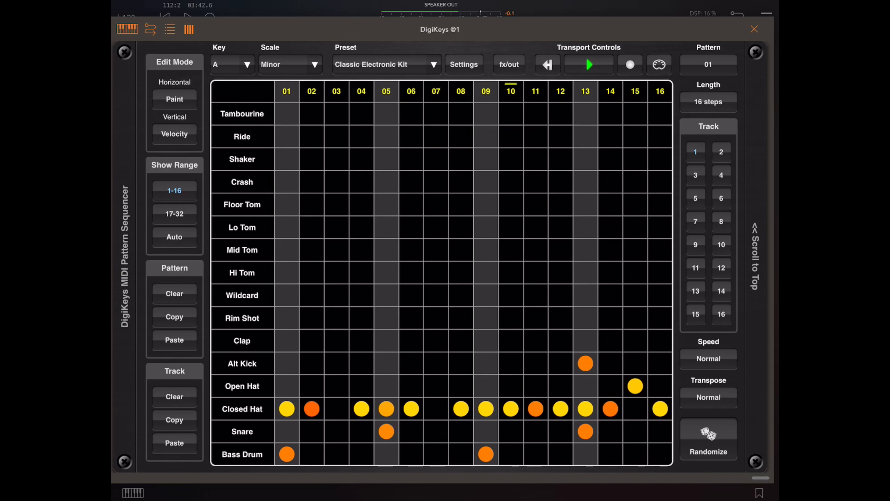
pyautogui.click(721, 152)
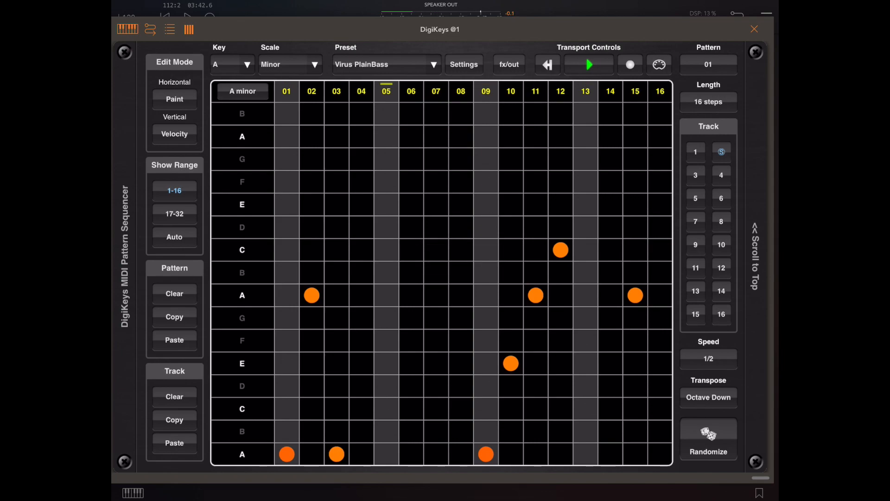
pyautogui.click(721, 151)
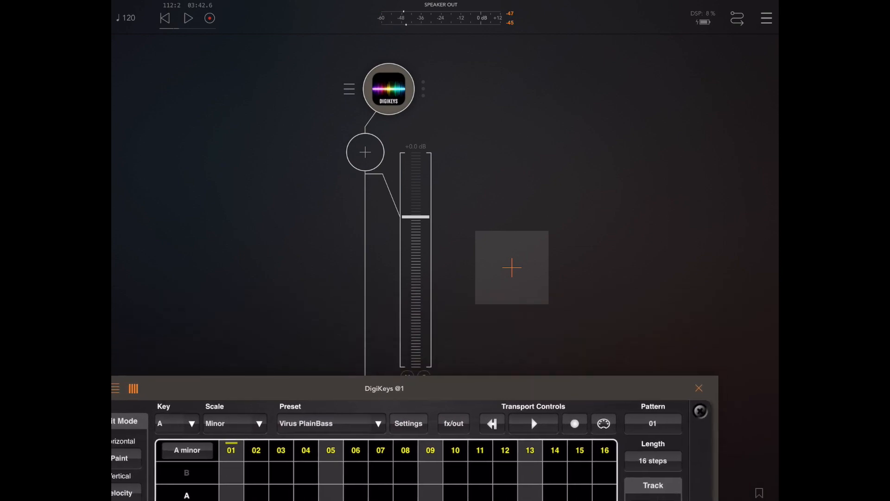
# - Add audio channel 2 with Continua as its Audio Unit instrument, then return to DigiKeys
pyautogui.click(510, 267)
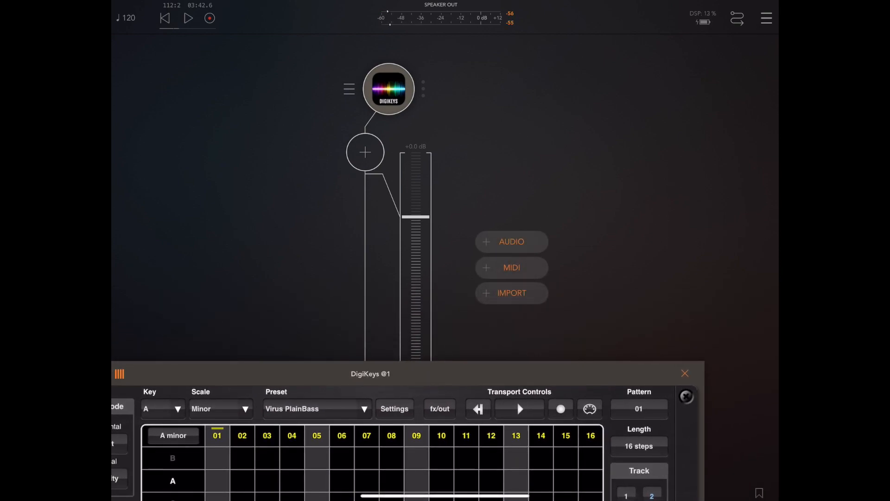
pyautogui.click(685, 373)
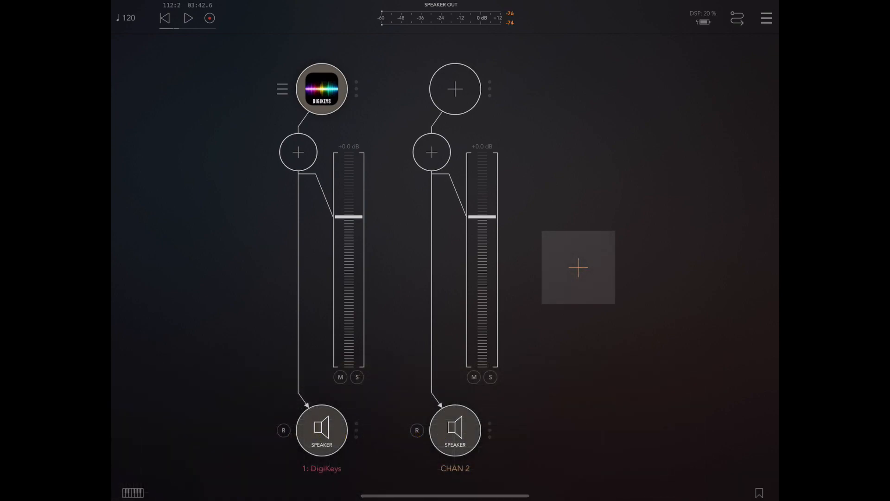
pyautogui.click(455, 89)
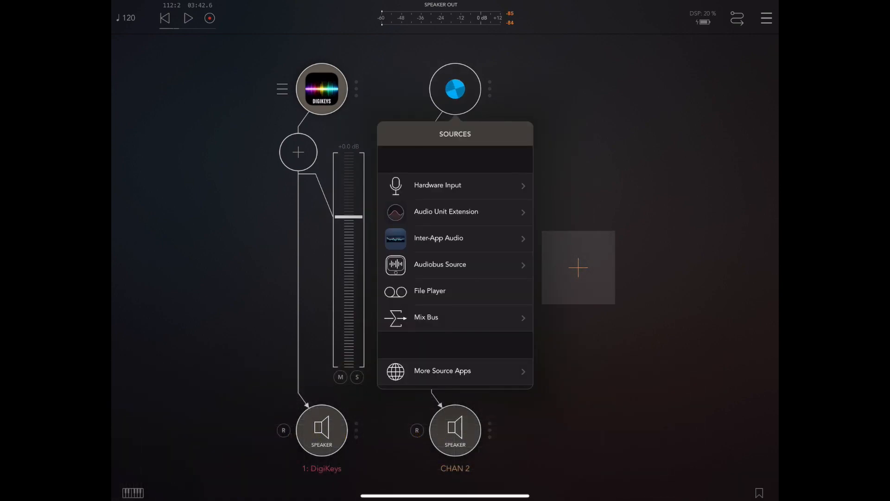
pyautogui.click(446, 212)
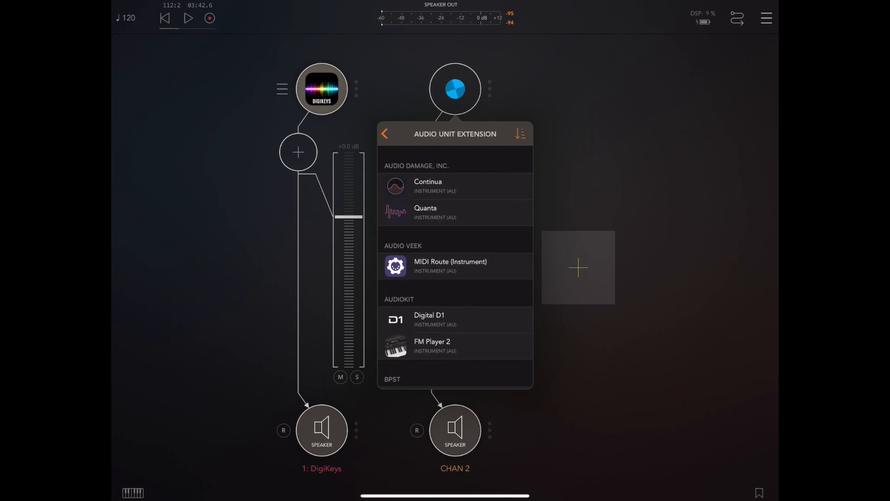
pyautogui.click(427, 185)
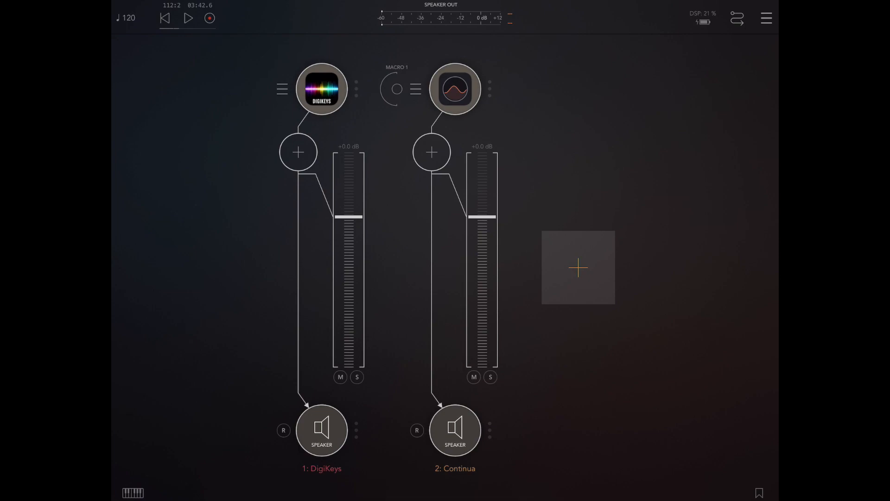
pyautogui.click(321, 88)
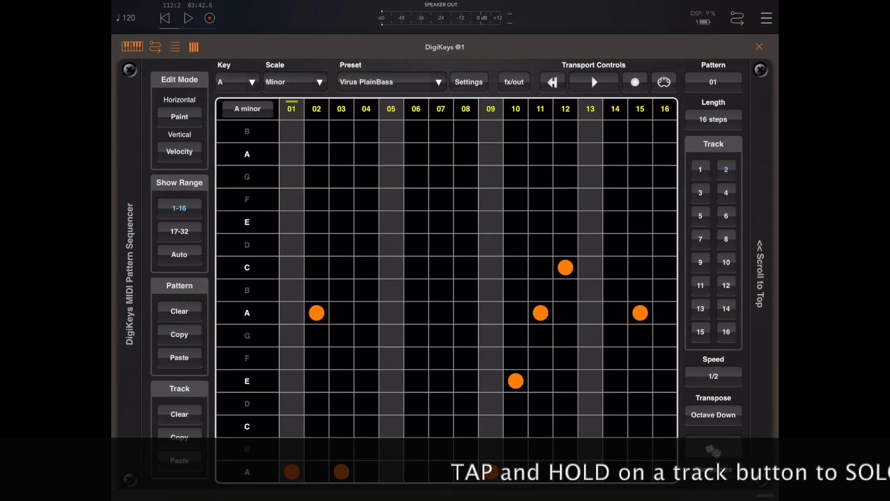
# - Solo DigiKeys' Bass track 2 and switch its output mode to MIDI Out
pyautogui.click(726, 170)
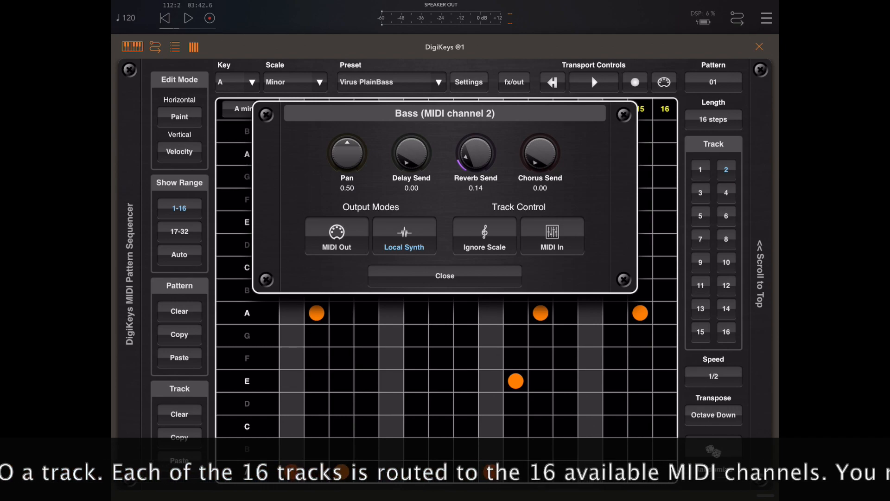
pyautogui.click(726, 169)
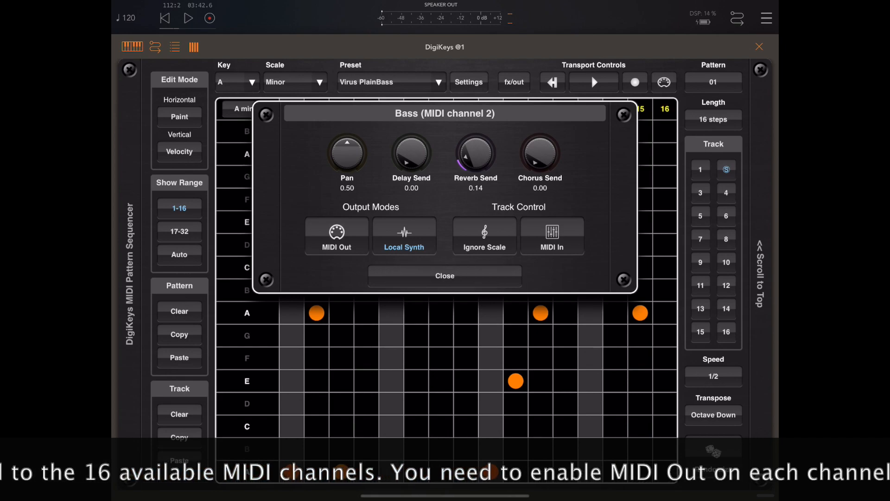
pyautogui.click(336, 235)
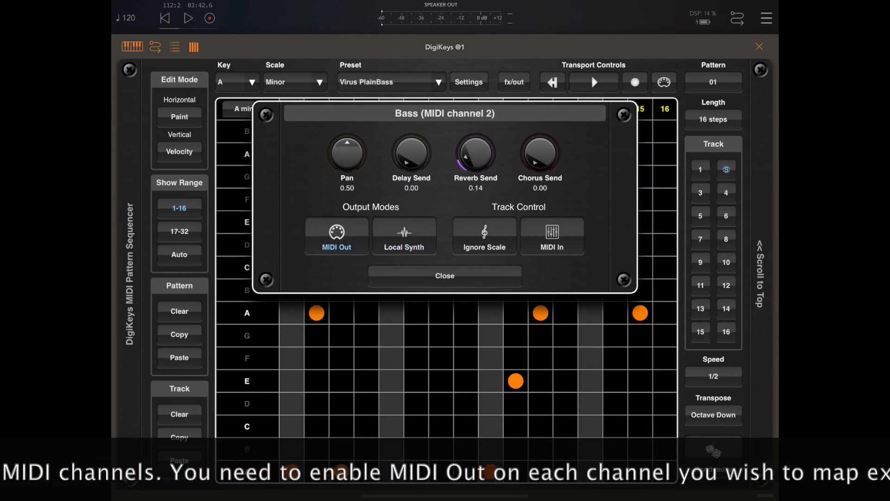
pyautogui.click(444, 275)
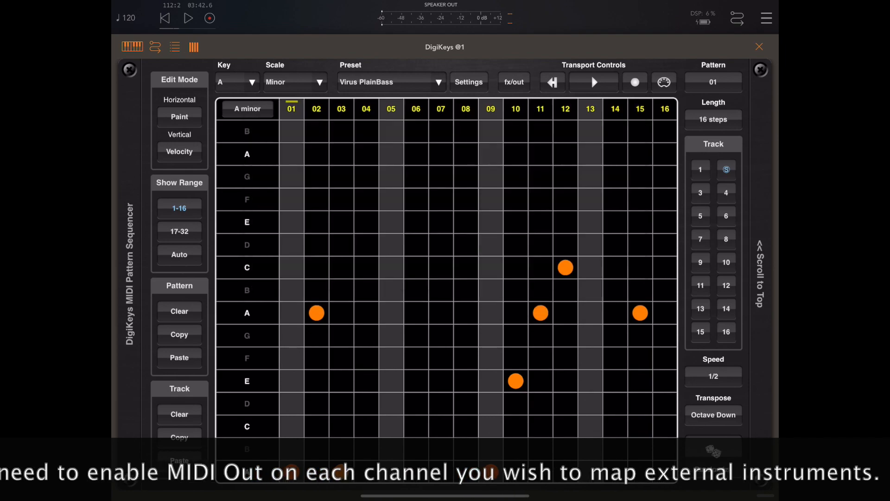
pyautogui.click(594, 82)
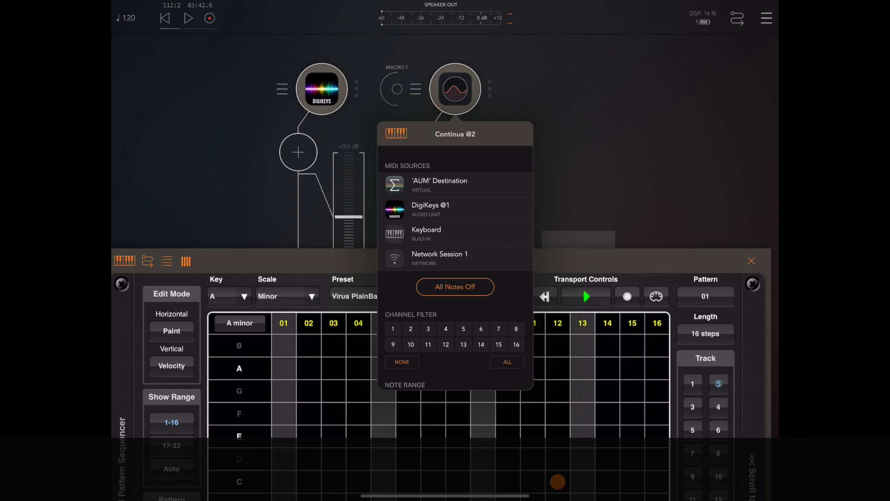
# - Filter Continua's MIDI input to channel 2 only and open its synth window
pyautogui.click(410, 328)
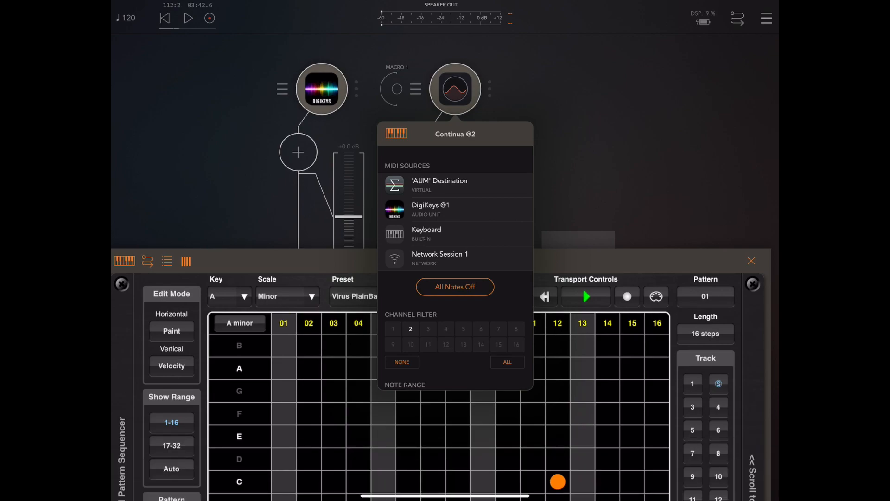
pyautogui.click(454, 209)
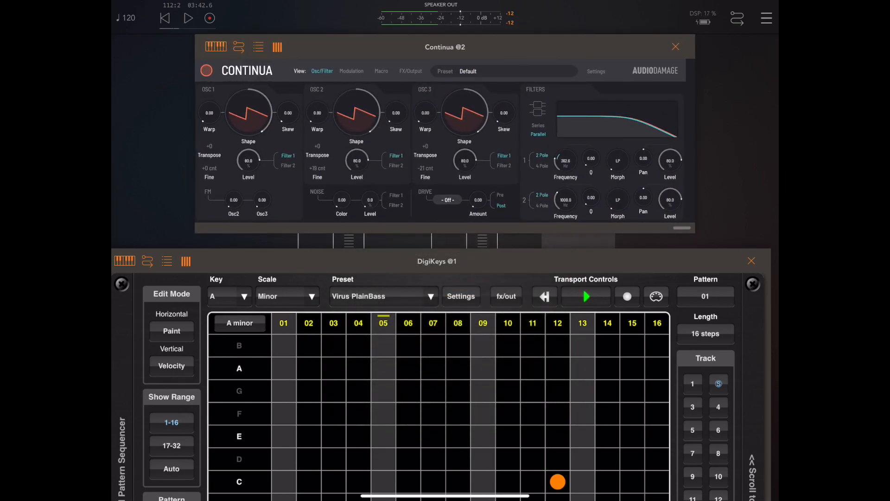
# - Show Continua's Macro and FX/Output views and pick a voice mode from the Mode dropdown
pyautogui.click(362, 72)
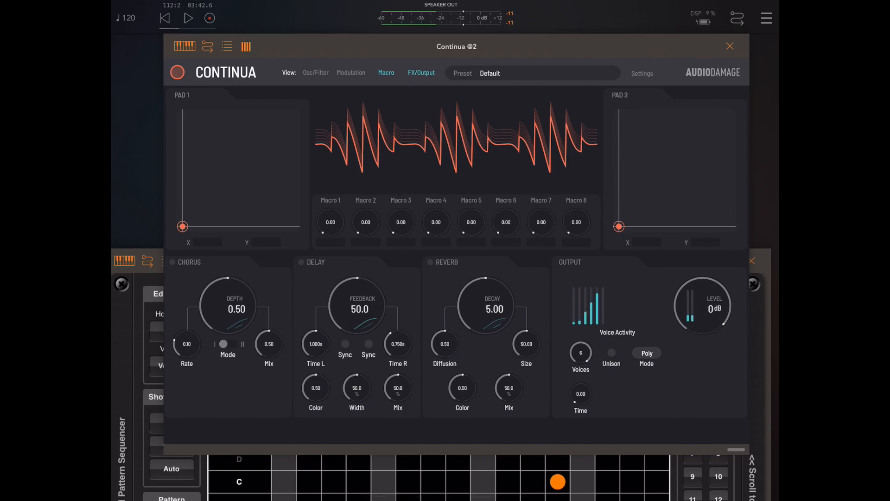
pyautogui.click(647, 356)
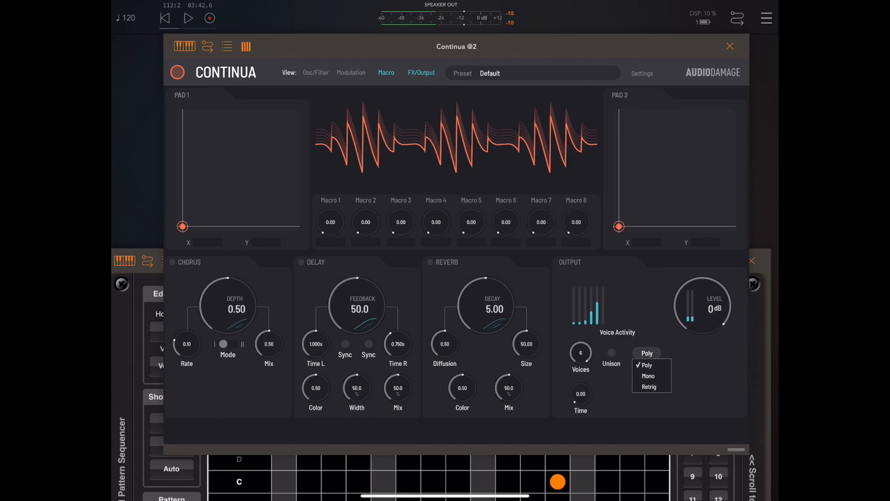
pyautogui.click(648, 375)
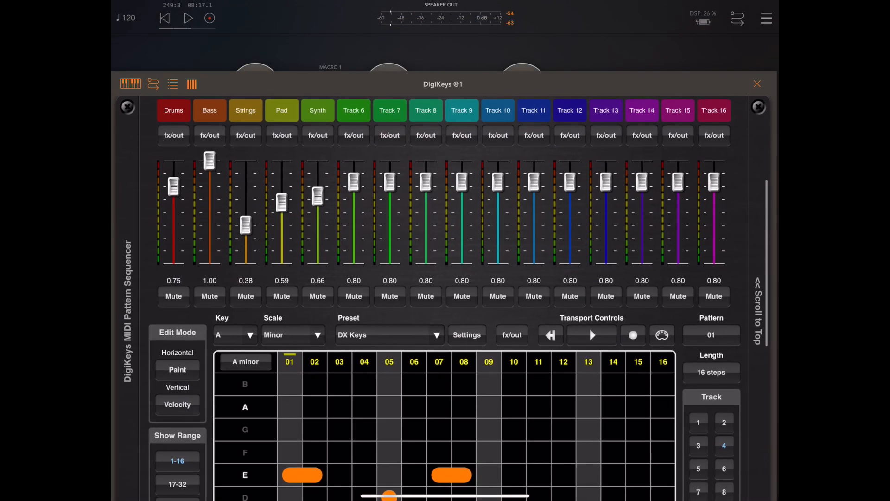
# - Switch the Pad track (channel 4) from Local Synth to MIDI Out
pyautogui.click(188, 18)
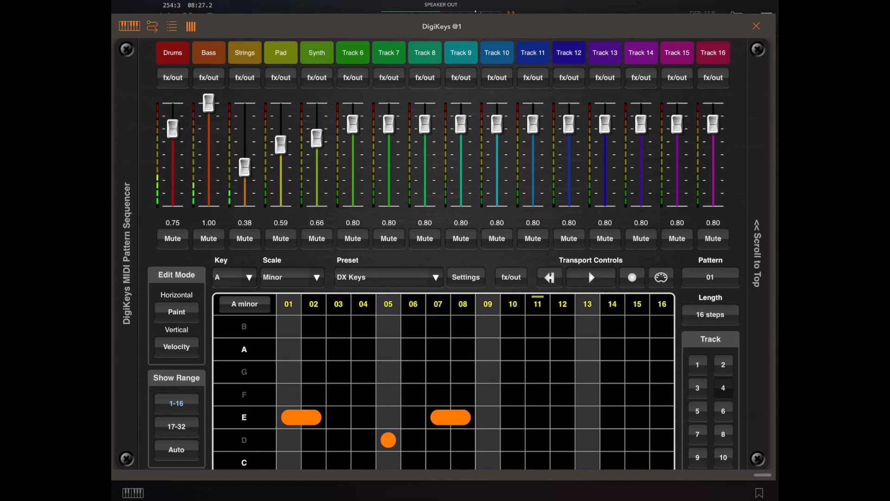
pyautogui.click(723, 388)
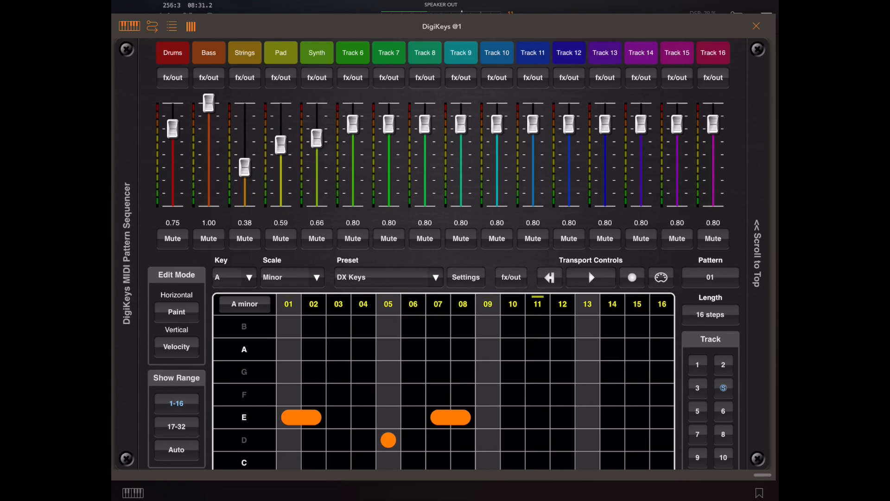
pyautogui.click(280, 53)
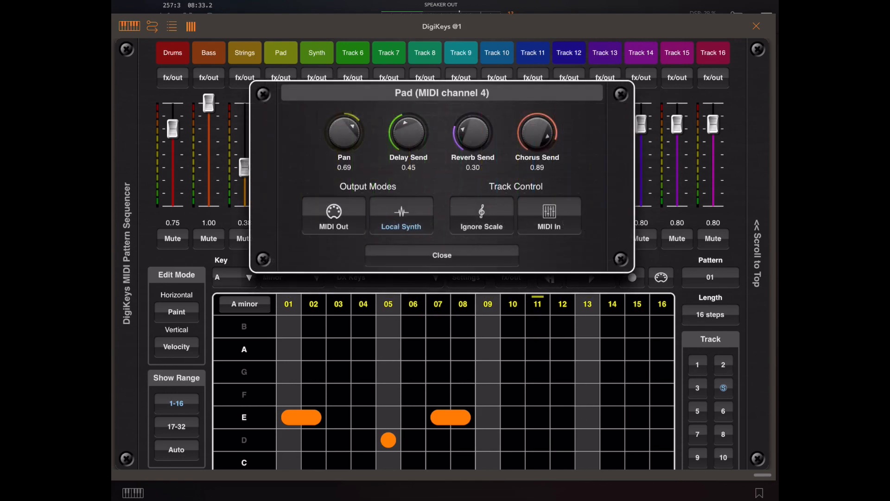
pyautogui.click(400, 215)
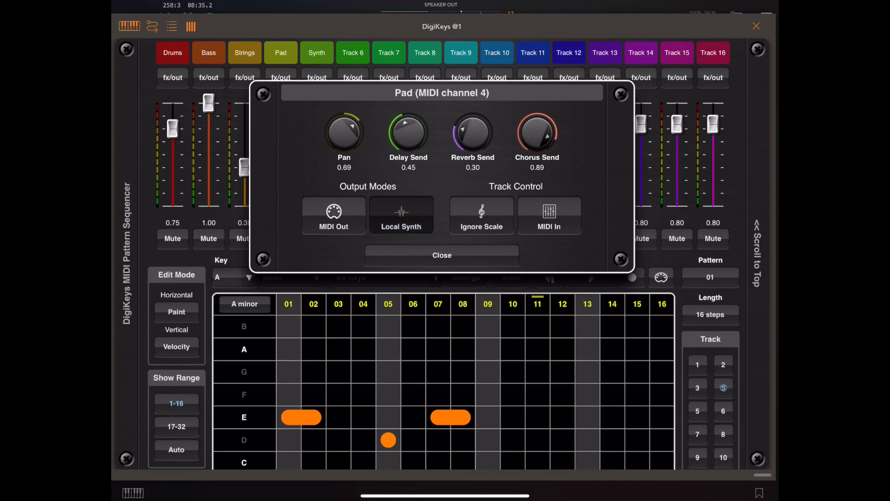
pyautogui.click(333, 216)
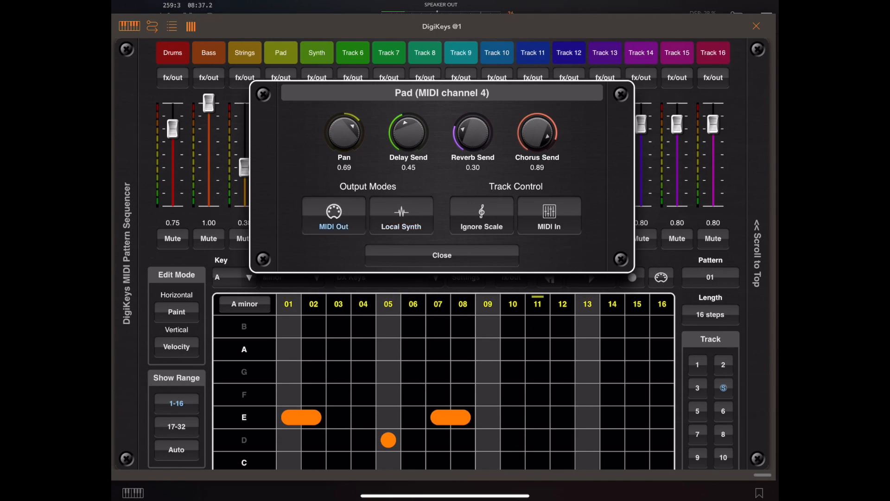
pyautogui.click(442, 255)
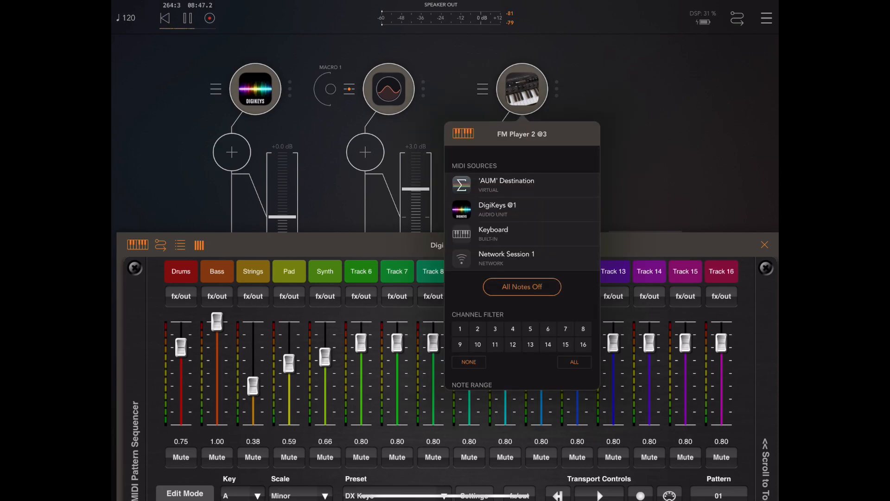
# - Filter FM Player 2's DigiKeys @1 MIDI input to channel 4 only
pyautogui.click(512, 329)
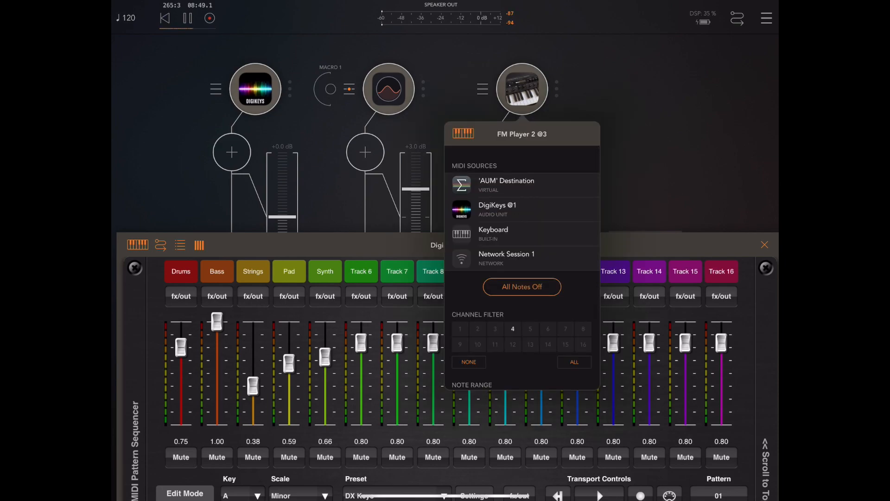
pyautogui.click(518, 209)
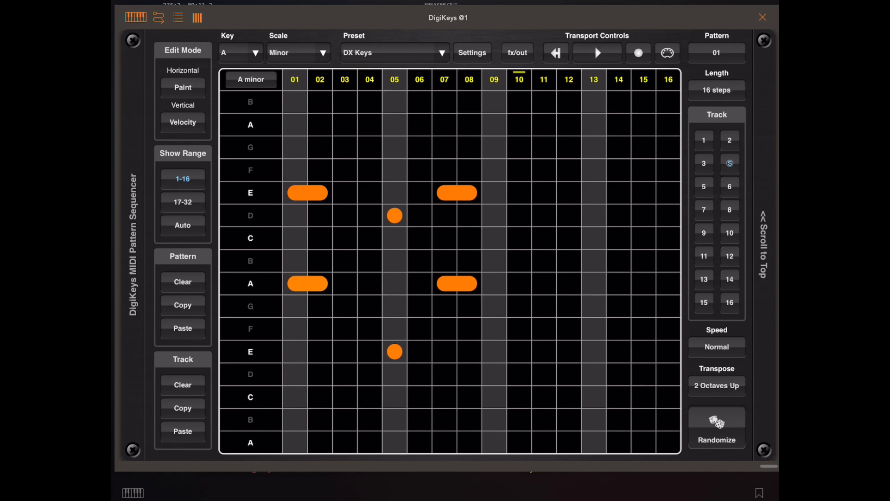
# - Bring the mixer into view and drag the Pad fader up to about 0.78
pyautogui.click(729, 162)
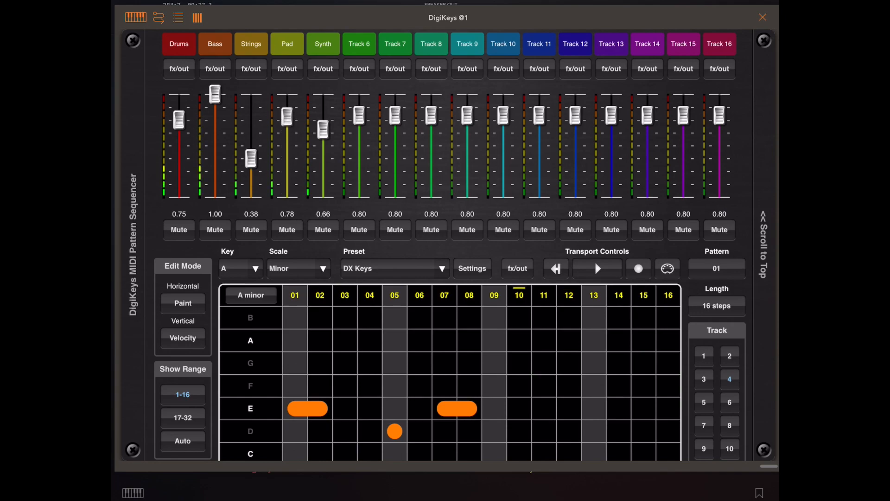
pyautogui.moveTo(287, 116); pyautogui.dragTo(286, 134)
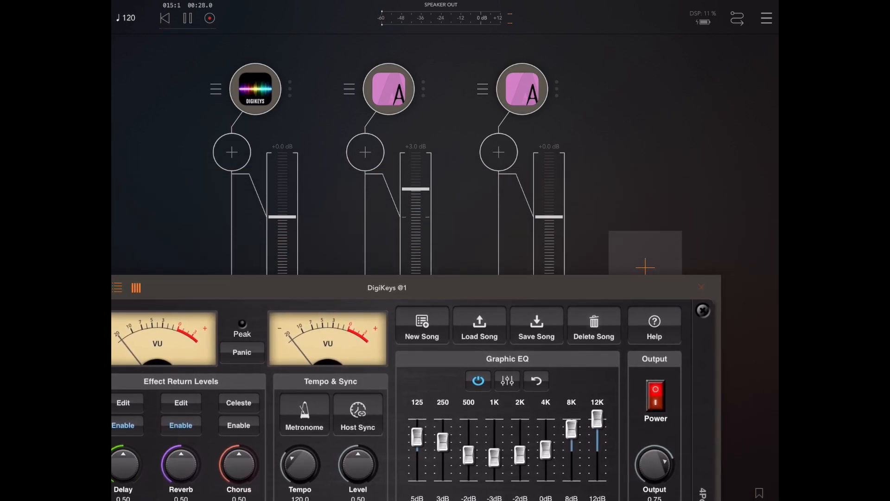
# - Close DigiKeys and inspect AutonyAU @2 and @3, confirming @3 outputs MIDI on channel 3
pyautogui.click(701, 310)
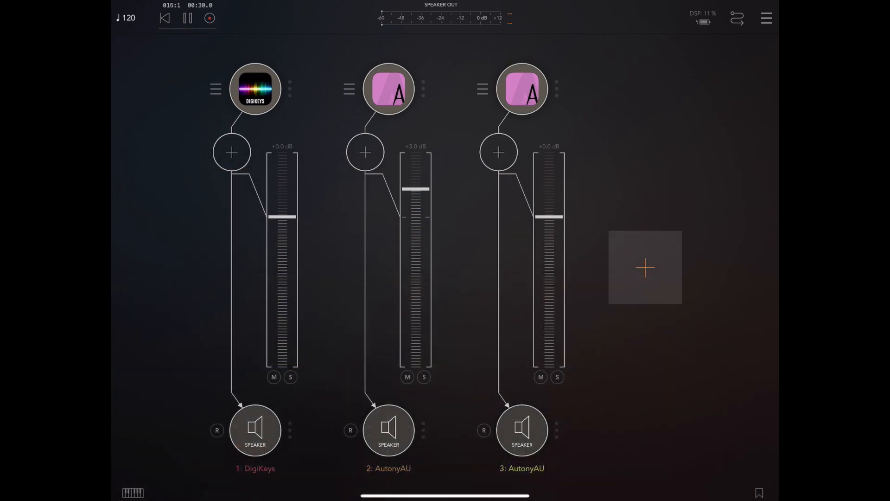
pyautogui.click(389, 88)
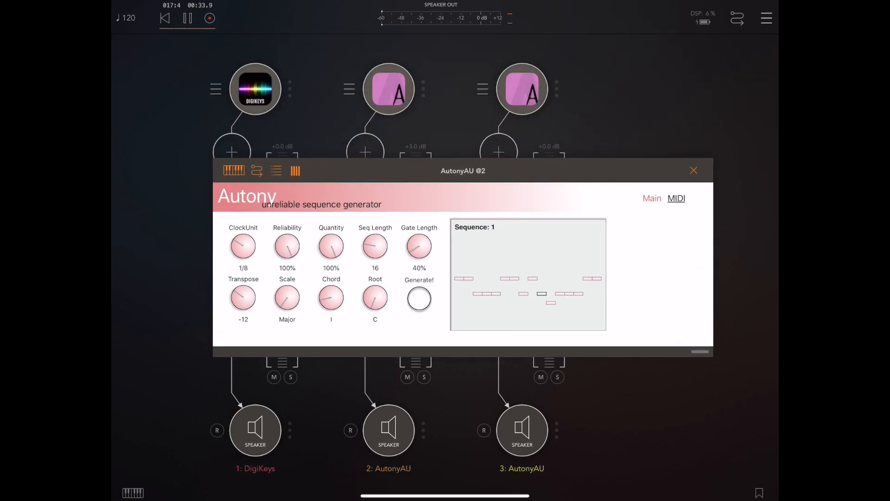
pyautogui.click(676, 198)
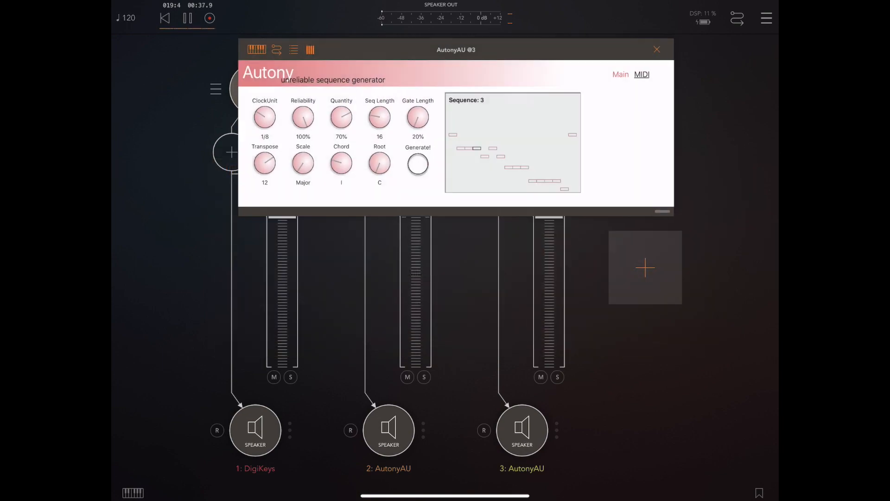
pyautogui.click(642, 74)
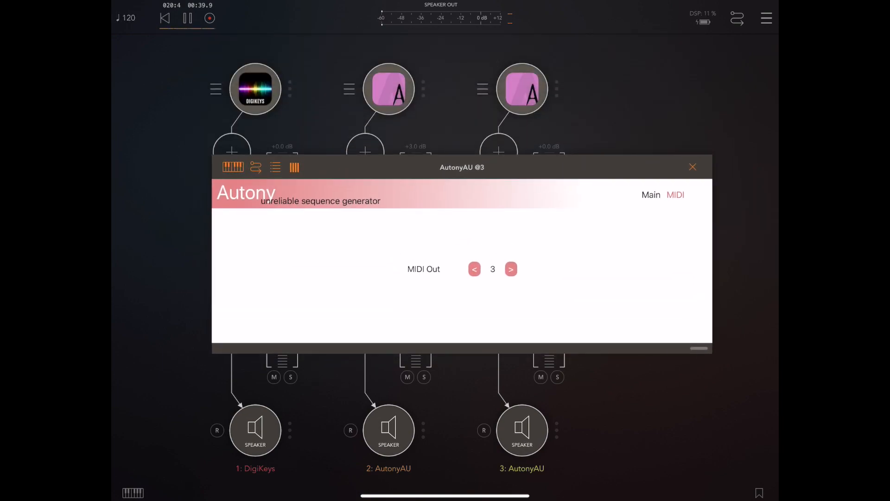
pyautogui.click(692, 167)
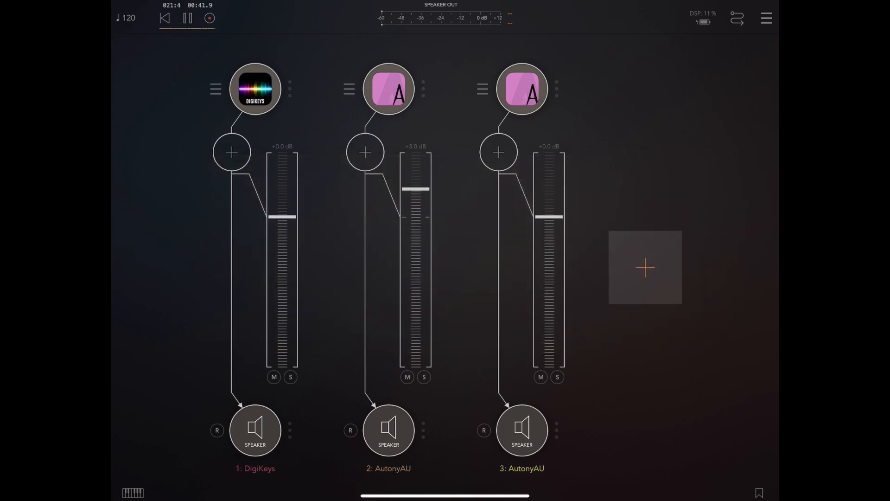
pyautogui.click(255, 88)
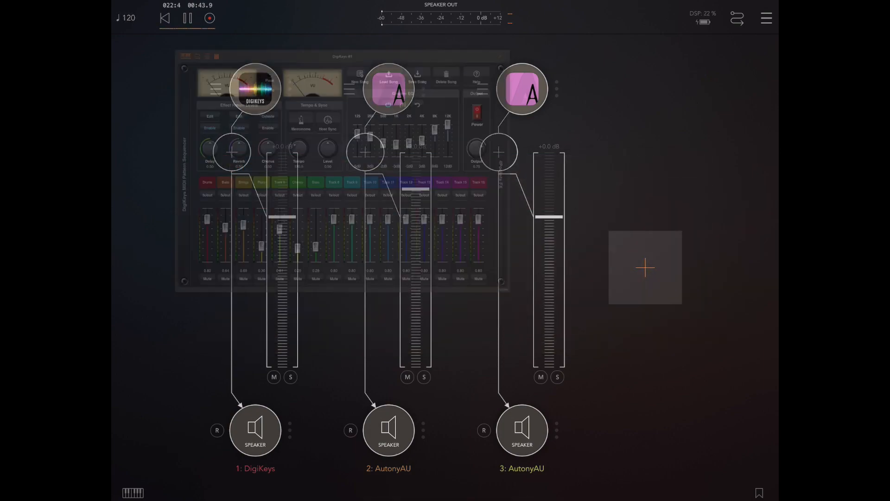
# - Enable MIDI In on the Strings track (channel 3) and the Bass track (channel 7)
pyautogui.click(254, 89)
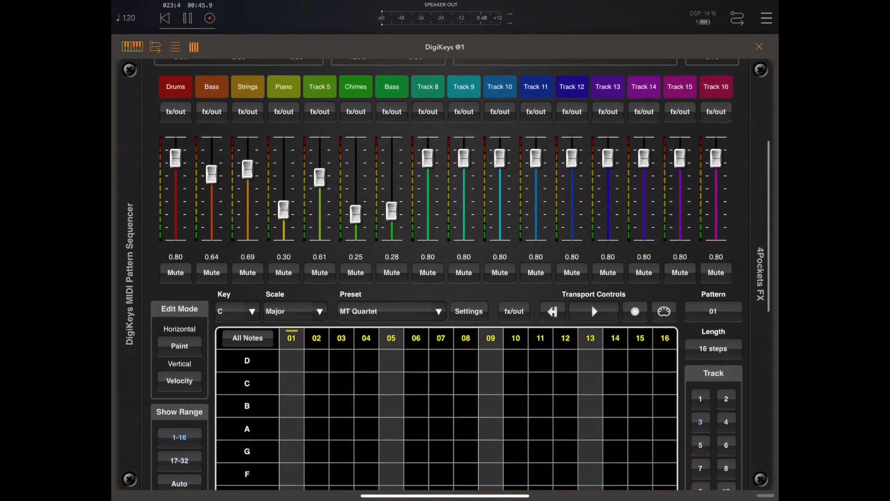
pyautogui.scroll(3)
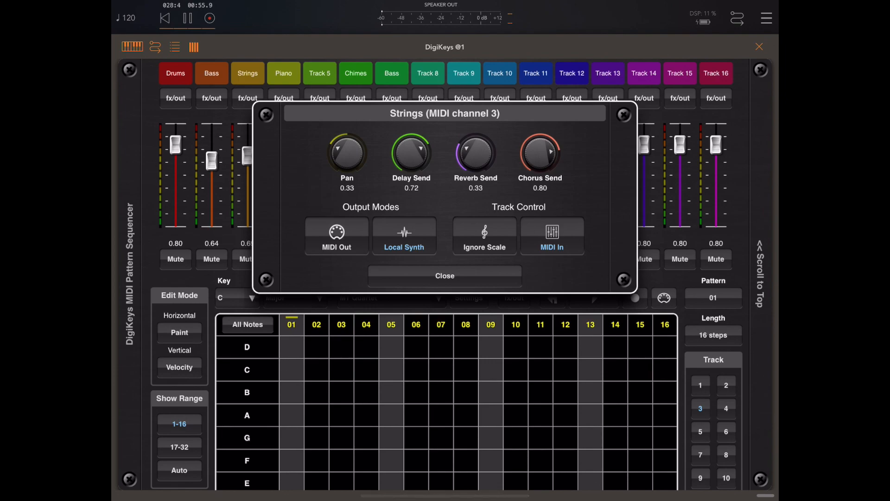
pyautogui.click(444, 279)
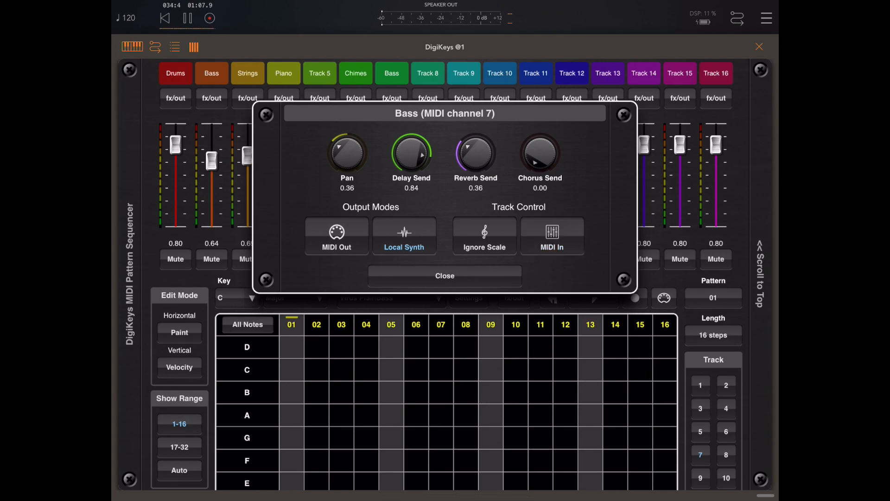
pyautogui.click(552, 235)
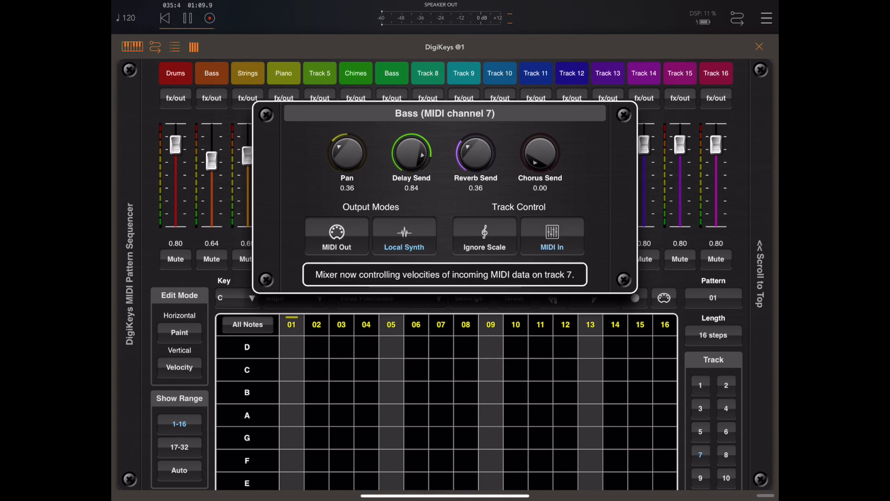
pyautogui.click(622, 114)
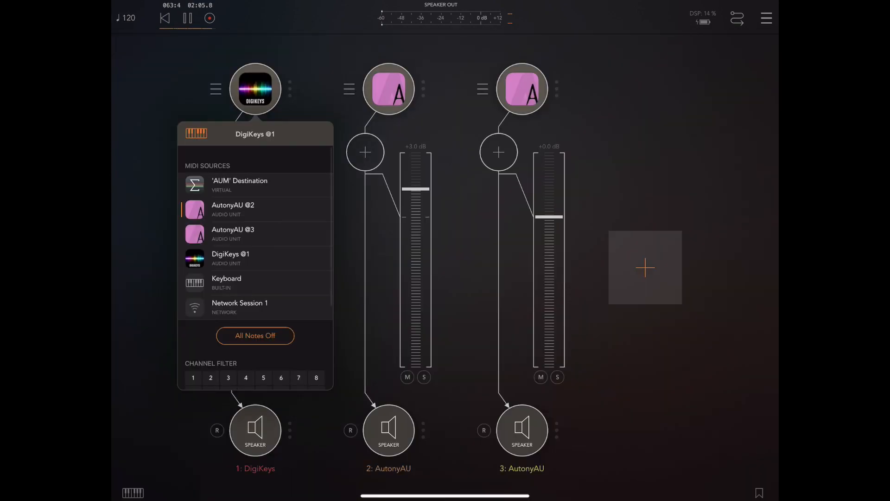
# - Add AutonyAU @2 and AutonyAU @3 as MIDI sources for DigiKeys @1
pyautogui.click(255, 209)
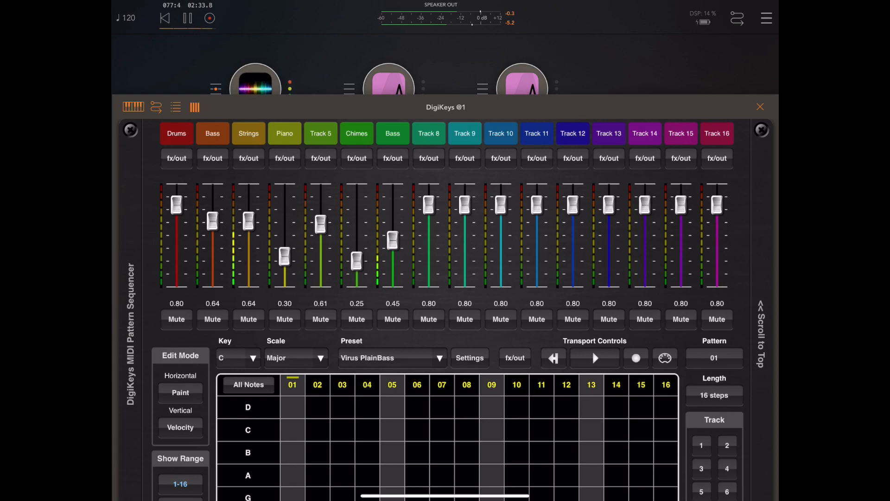
# - Stop the running session with the Play/Stop transport button
pyautogui.click(187, 18)
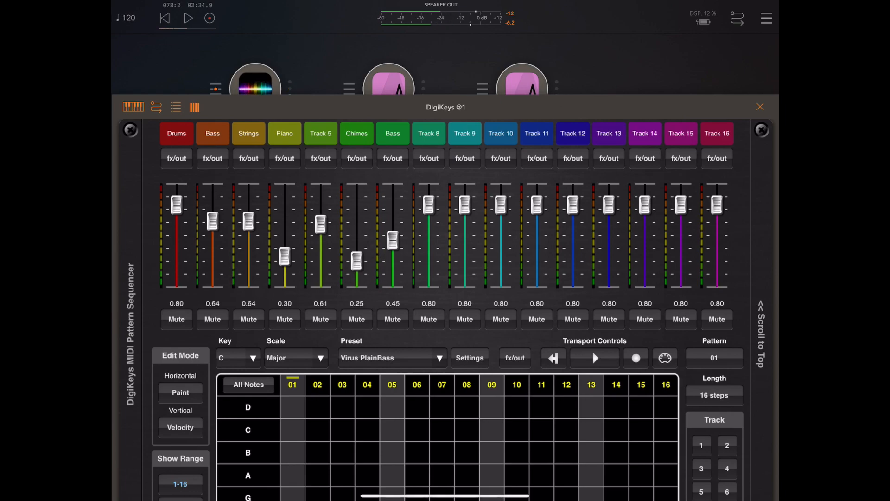